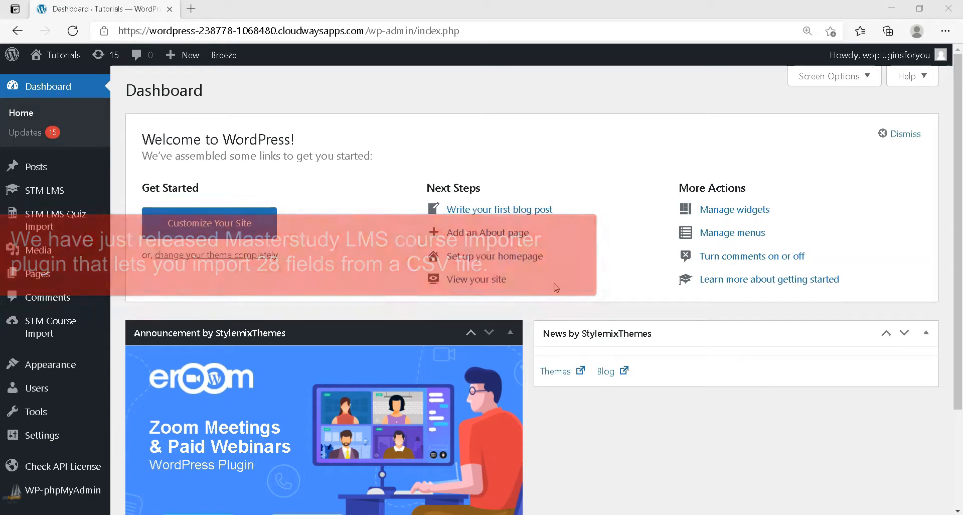
mouse_move(49, 327)
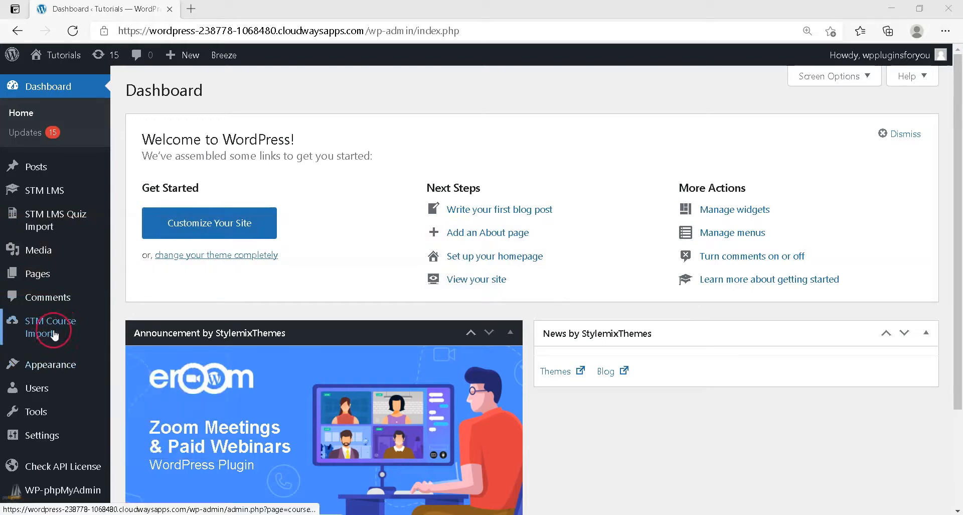
Step: Download the sample courses CSV template from the STM Course Import page
scroll(down, 3)
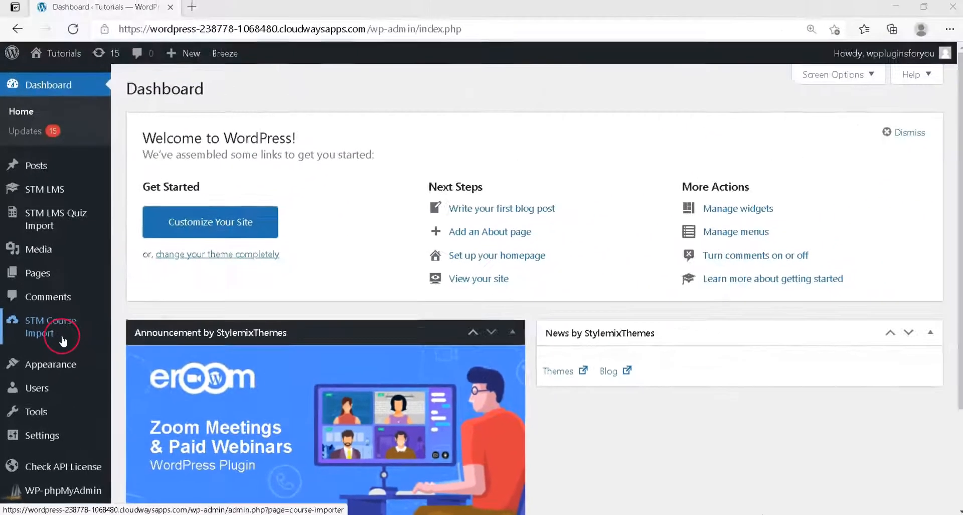
click(50, 325)
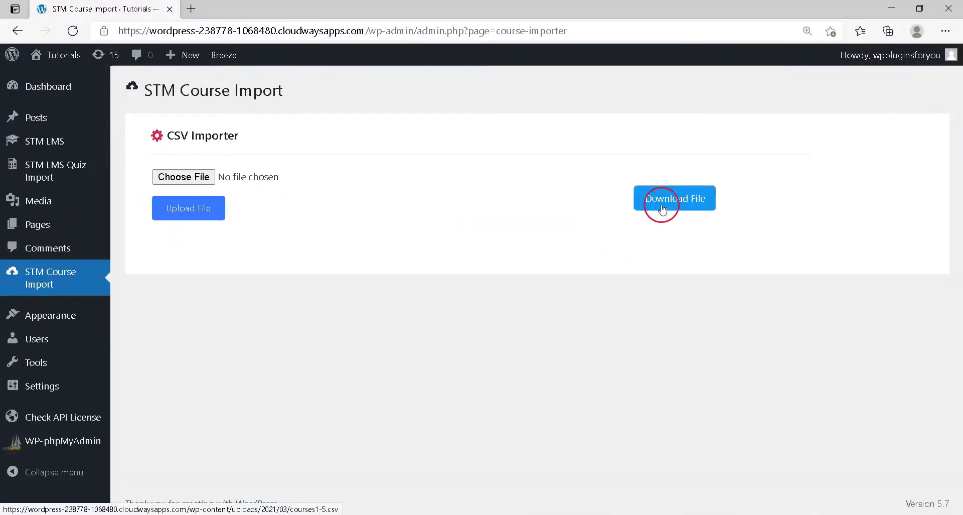
click(674, 198)
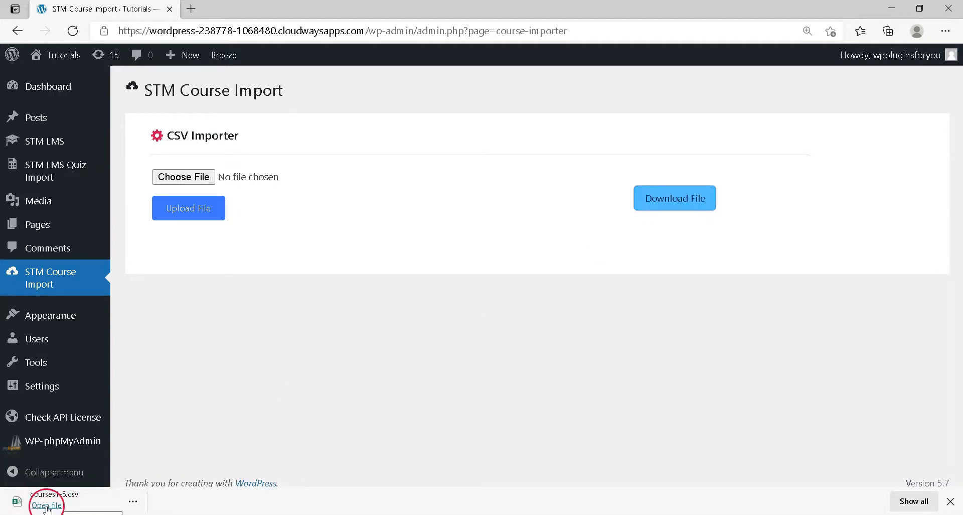
Step: Review the courses1-5 CSV in Excel: Course category, Featured Image, Featured Course, Views and Level columns
click(47, 504)
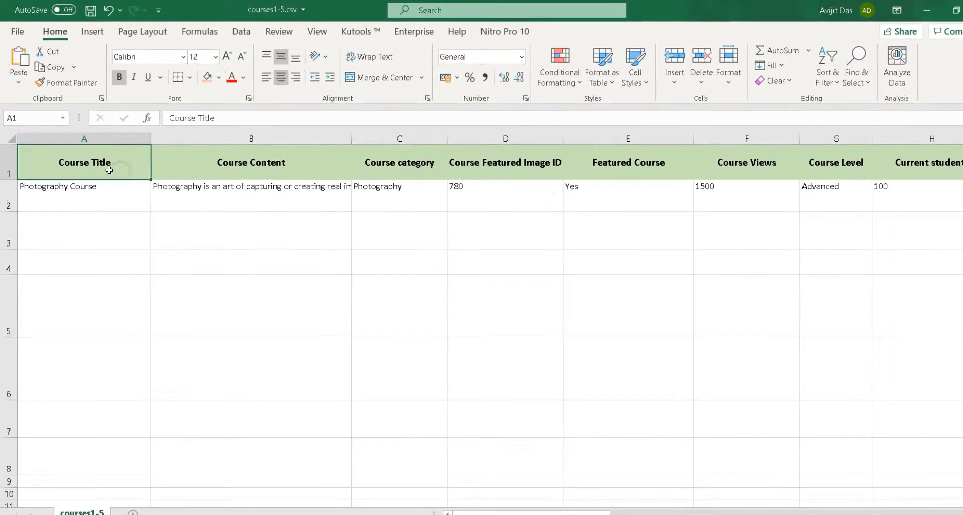
click(78, 196)
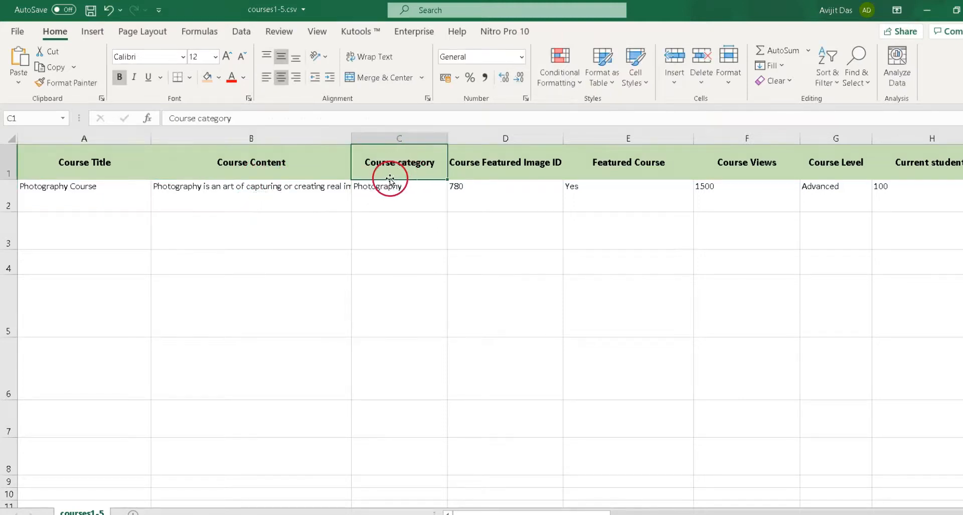
click(399, 197)
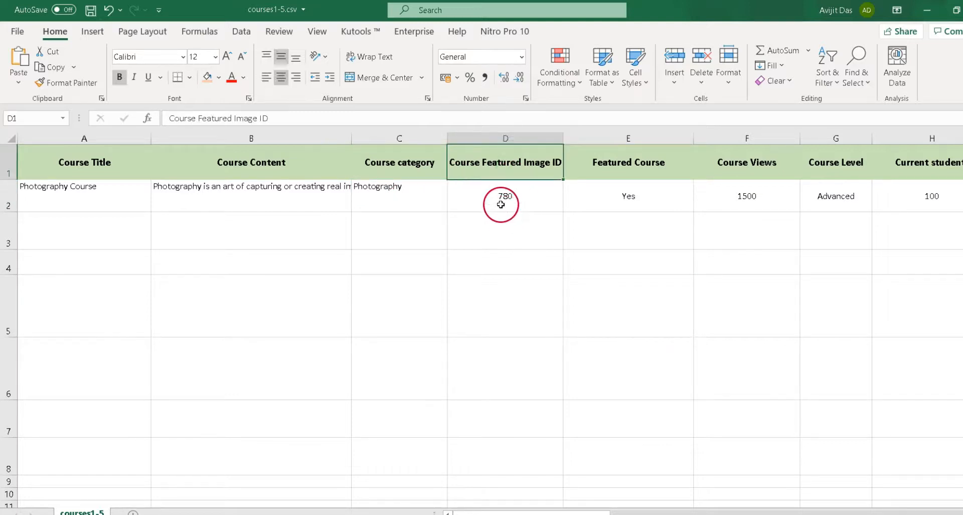
click(505, 196)
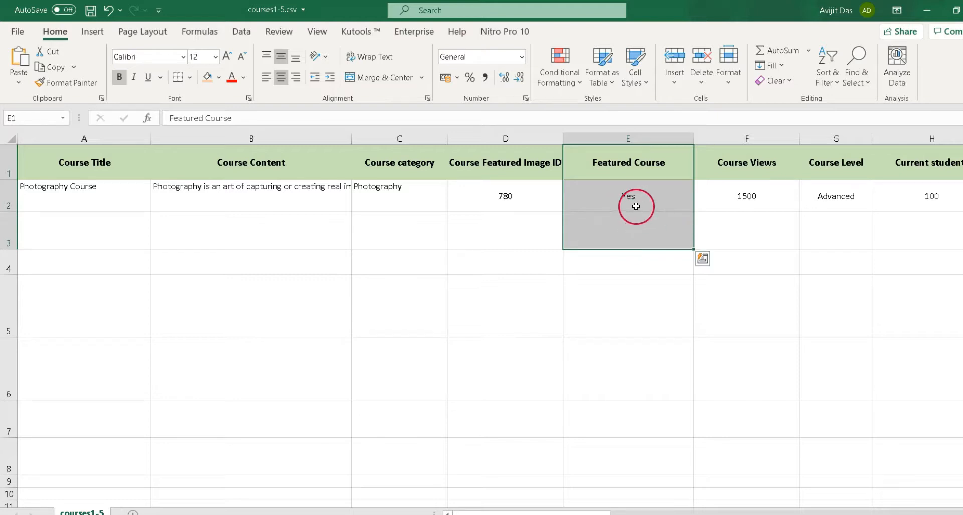
click(745, 162)
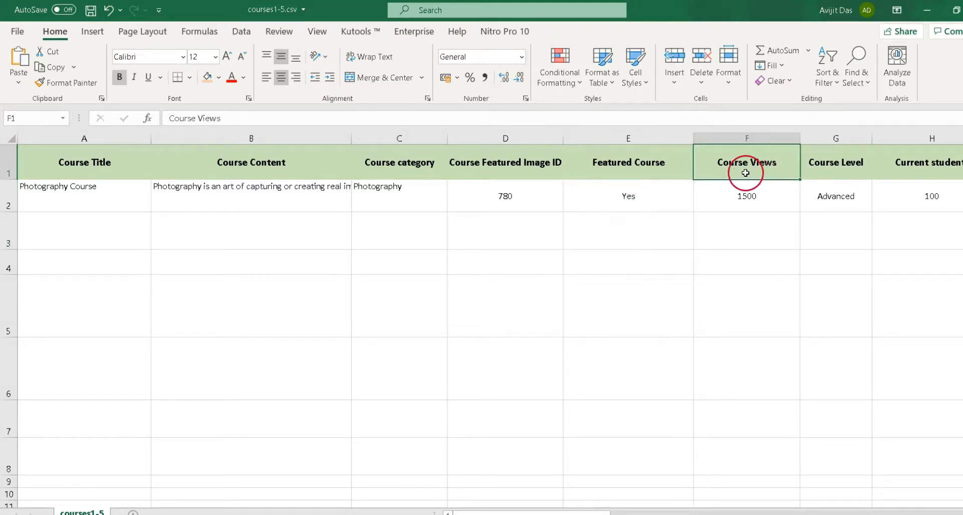
click(747, 196)
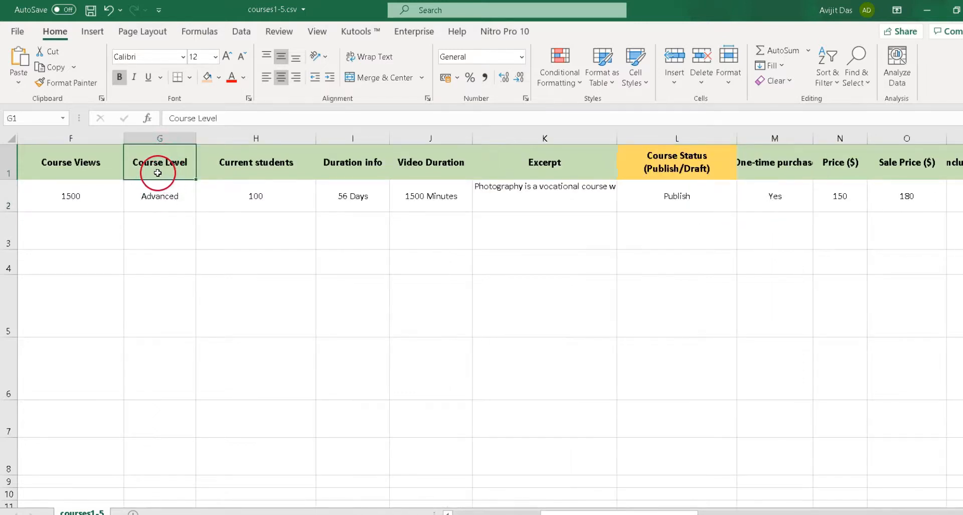
click(159, 195)
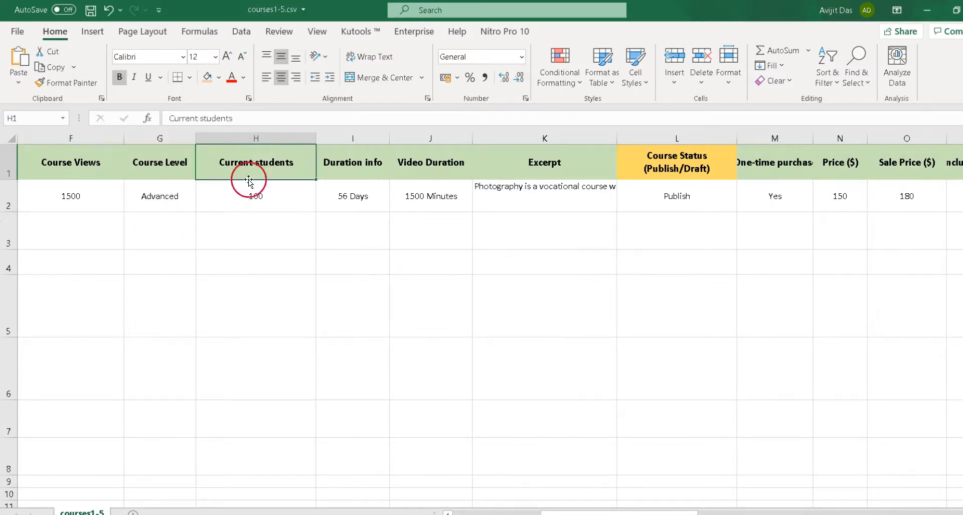
click(256, 196)
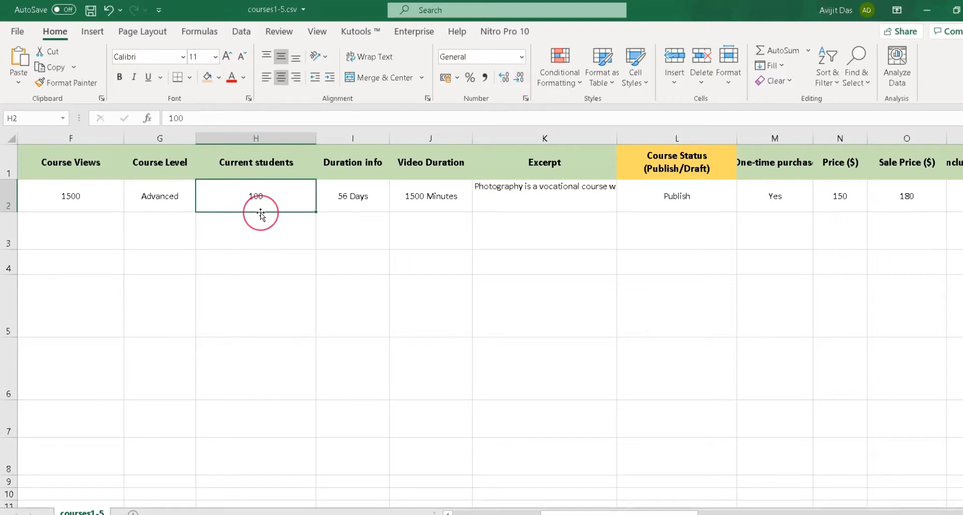
drag(352, 163, 431, 196)
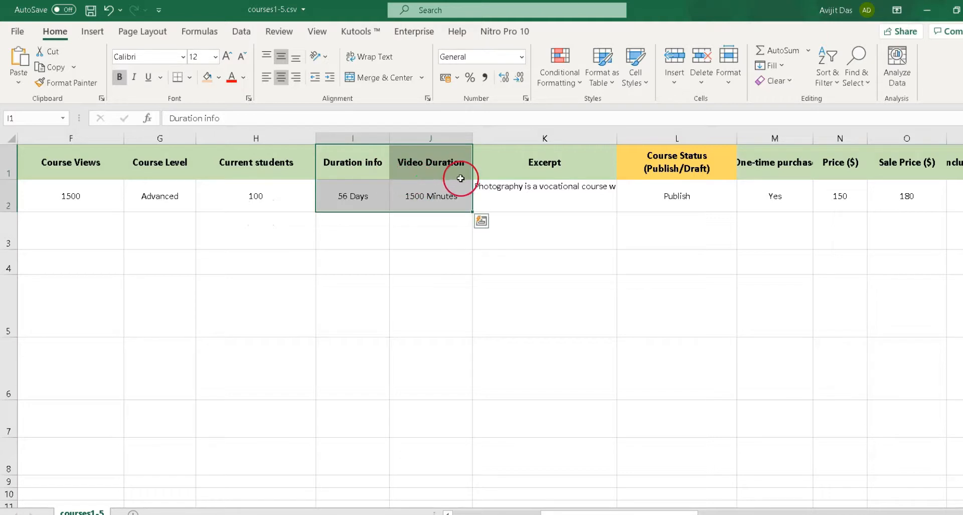
click(431, 195)
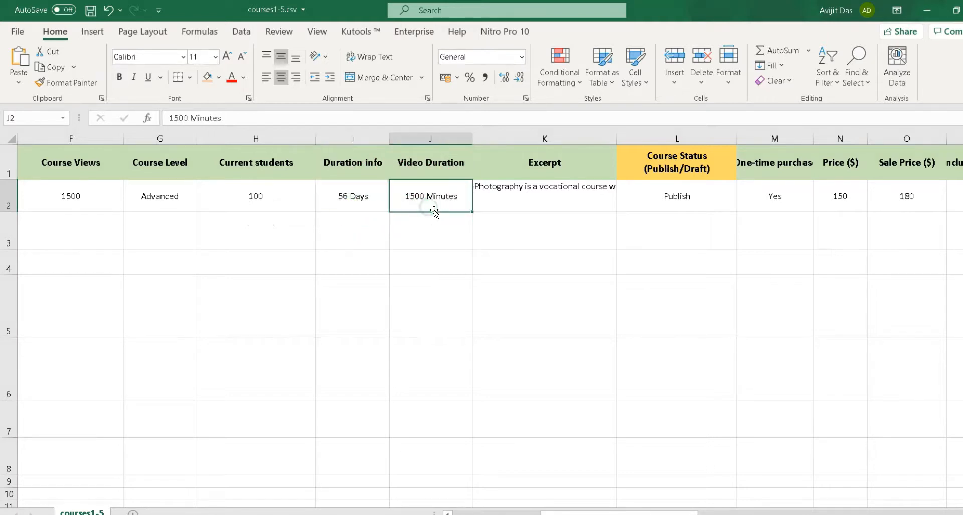
click(544, 196)
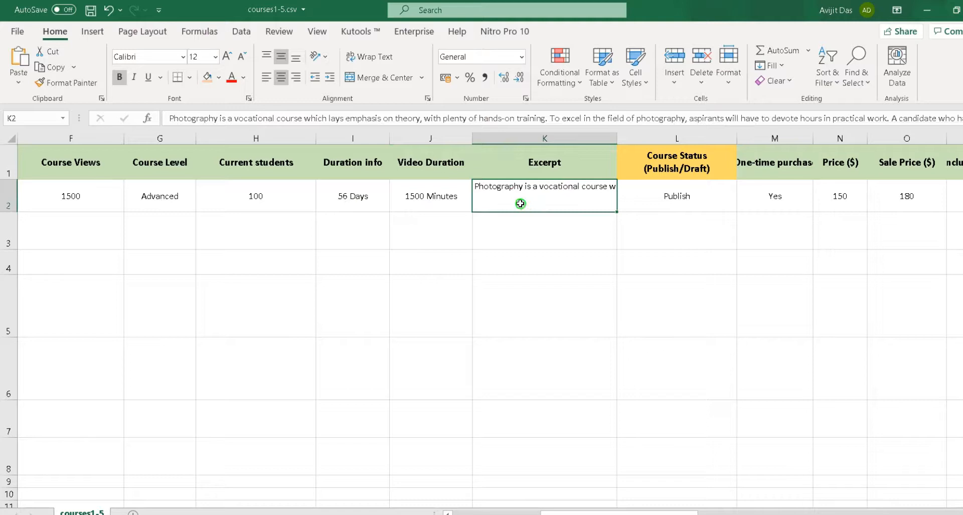
click(677, 162)
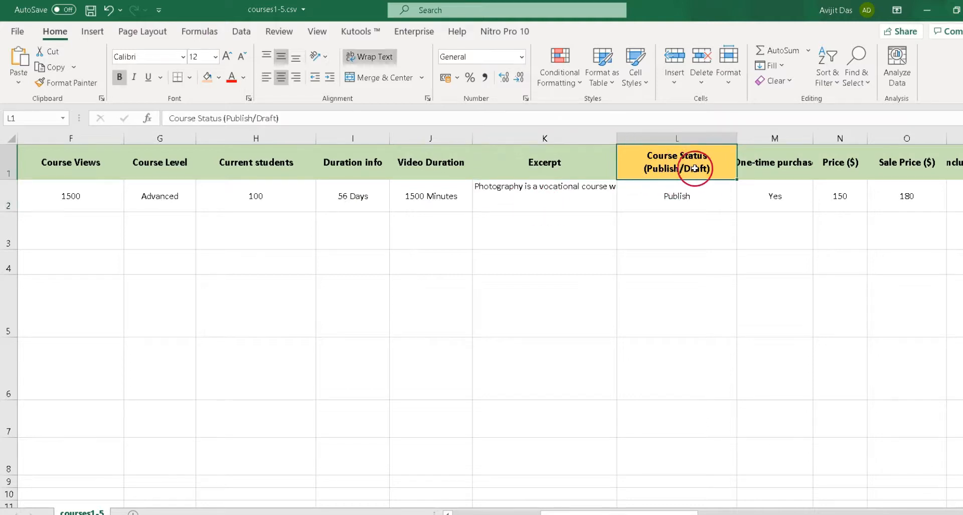
click(676, 196)
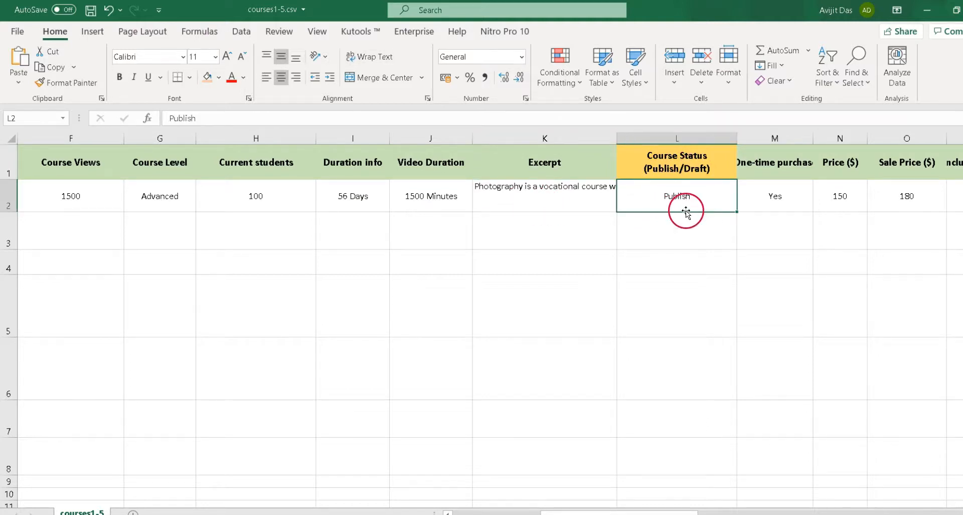
click(774, 196)
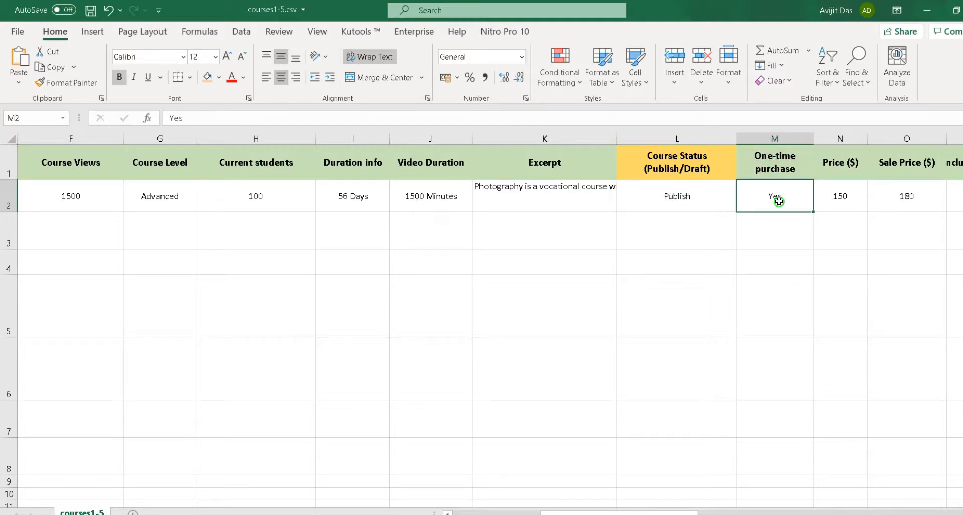
click(774, 196)
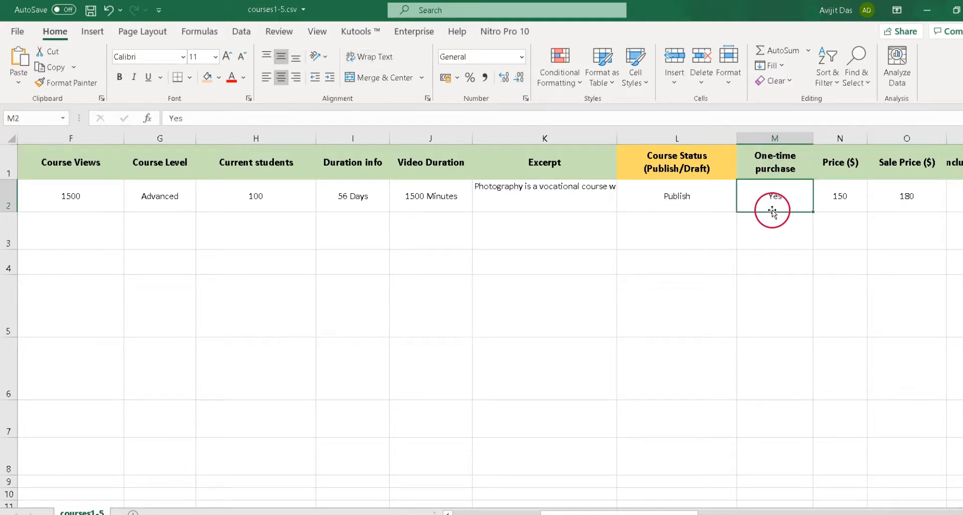
click(839, 163)
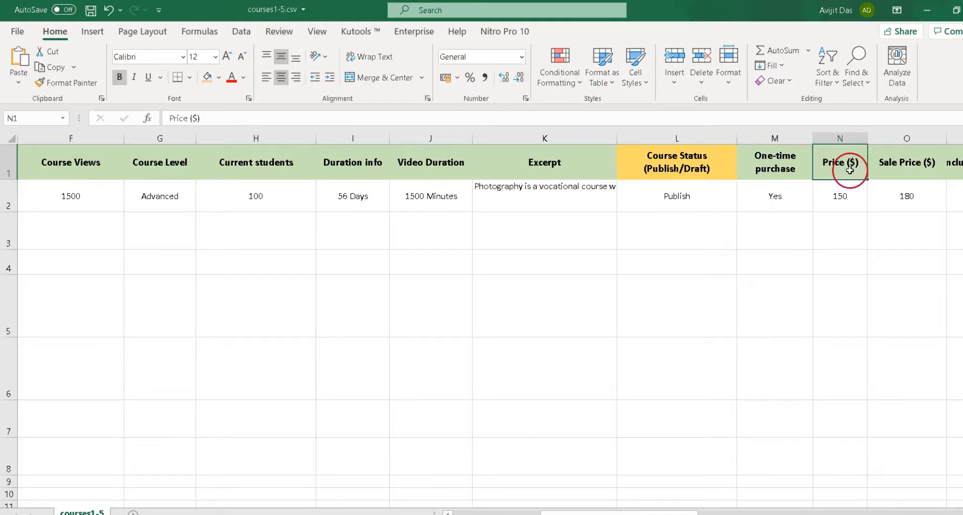
click(839, 196)
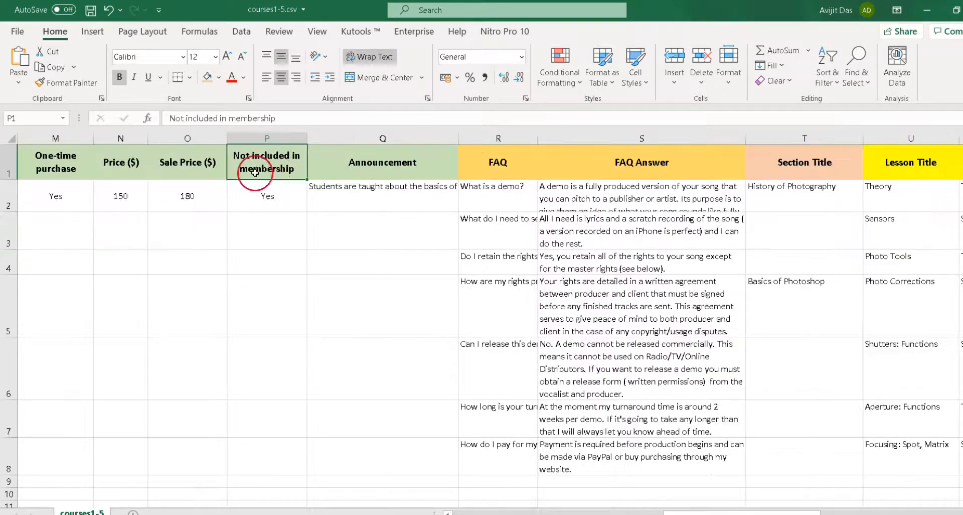
click(267, 195)
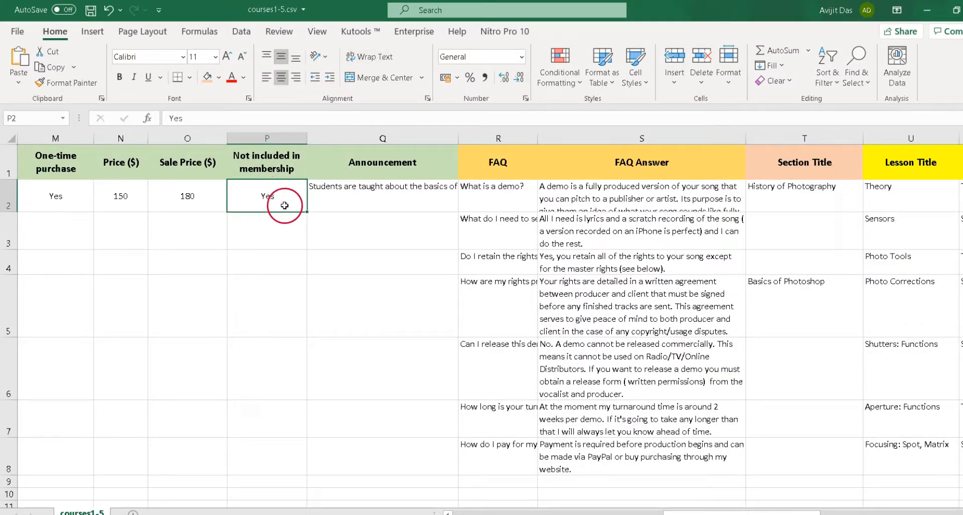
click(382, 196)
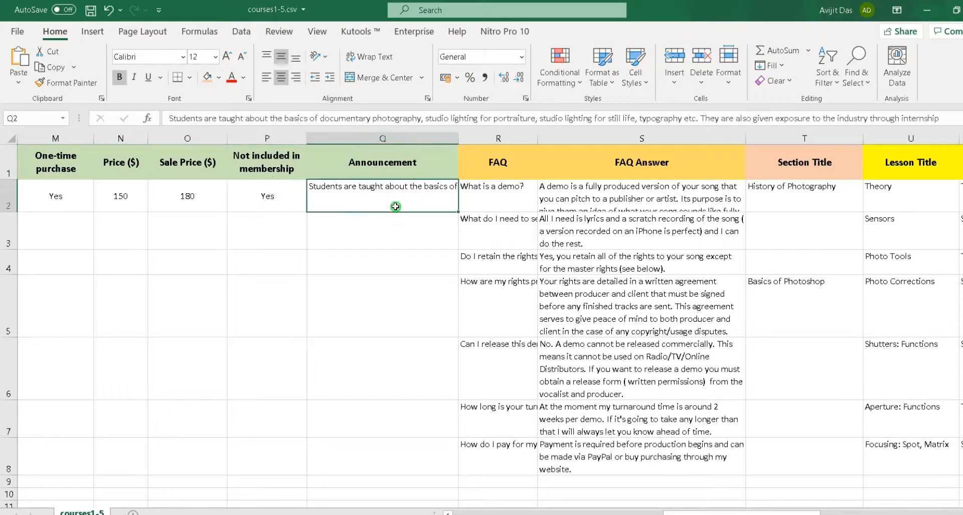
click(497, 163)
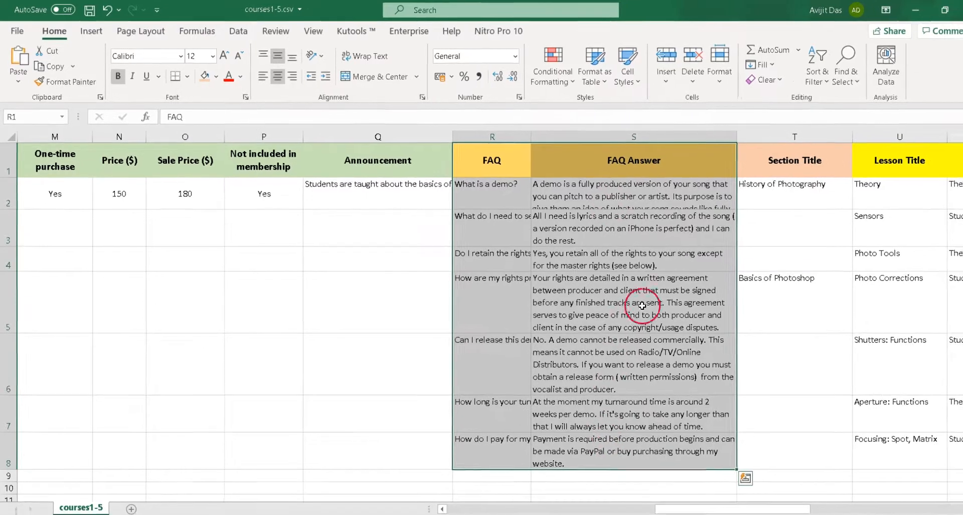
click(772, 188)
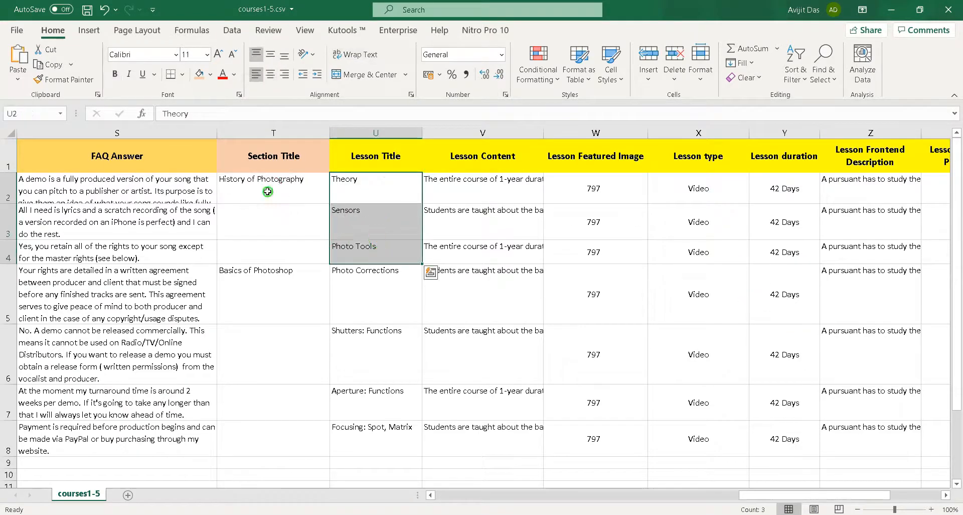
click(273, 294)
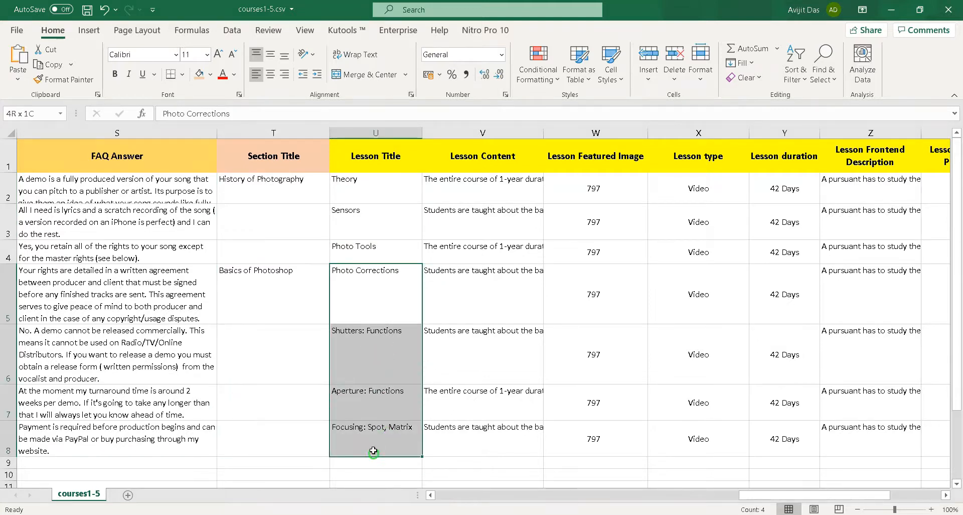
click(595, 156)
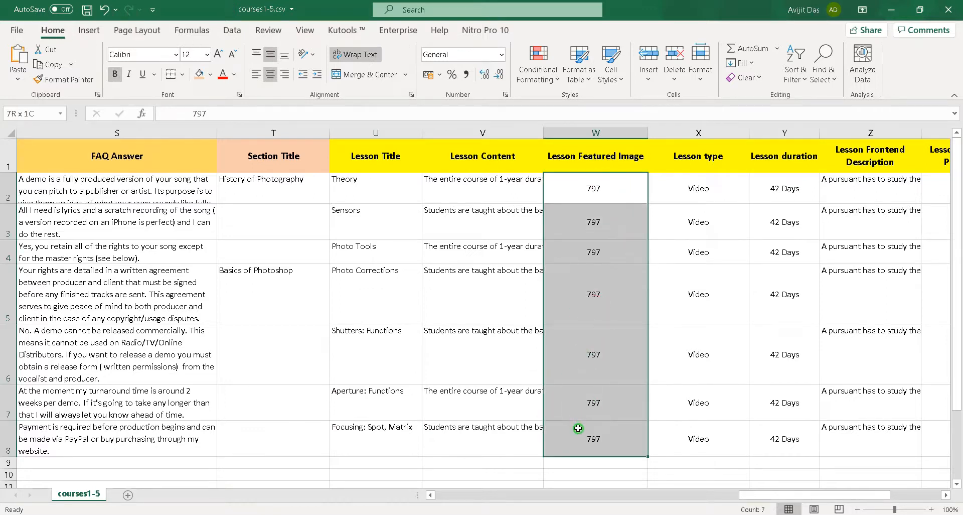
click(698, 156)
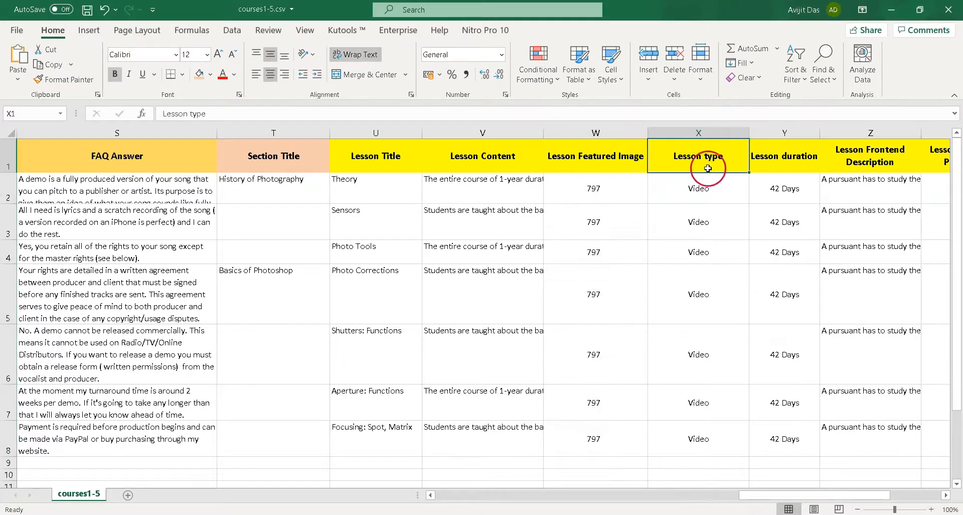
click(698, 222)
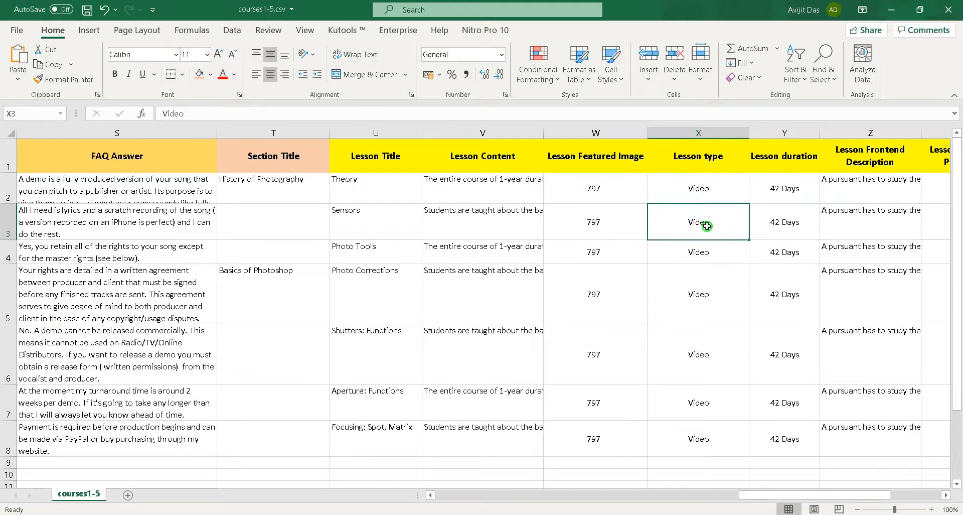
click(698, 403)
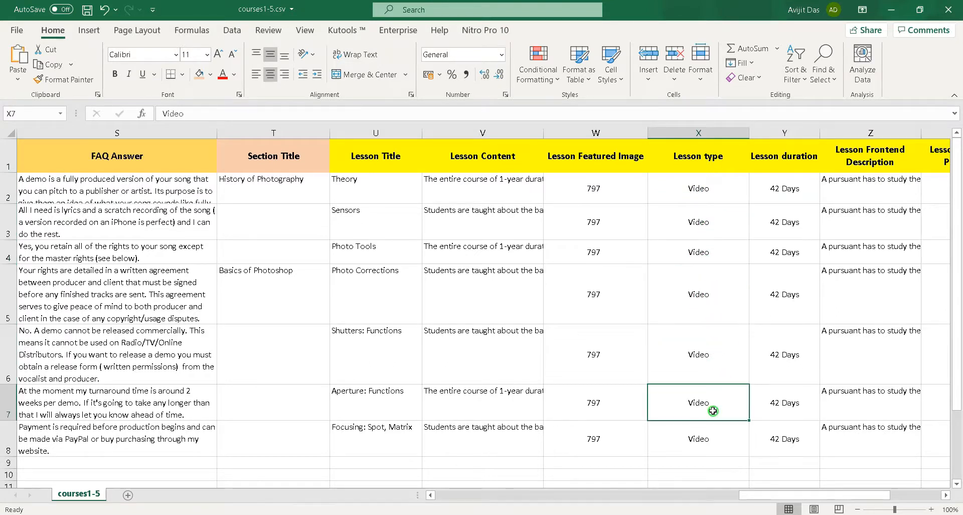
click(784, 155)
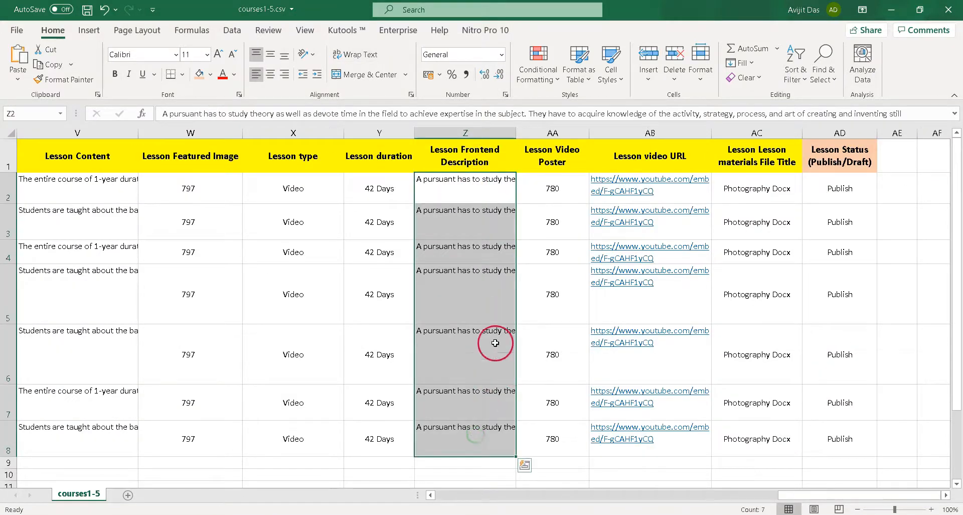
click(551, 156)
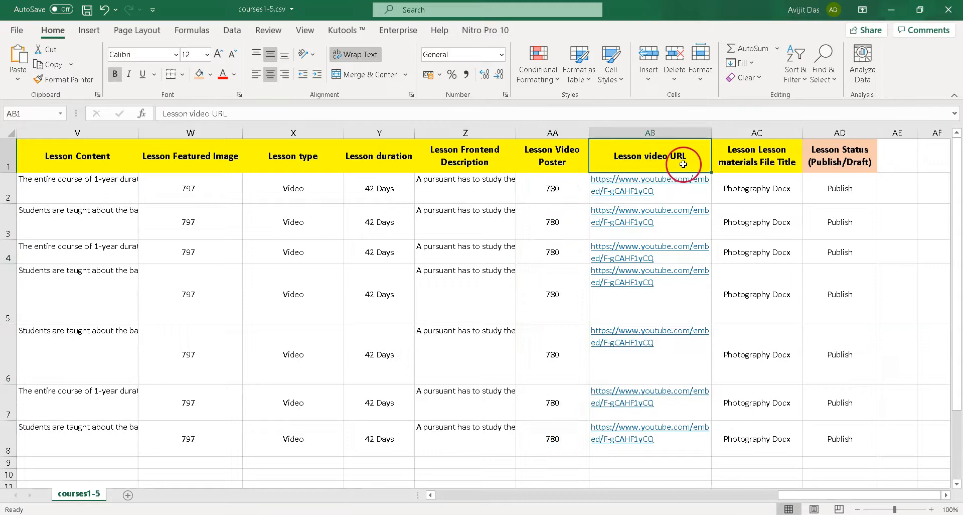
mouse_move(679, 319)
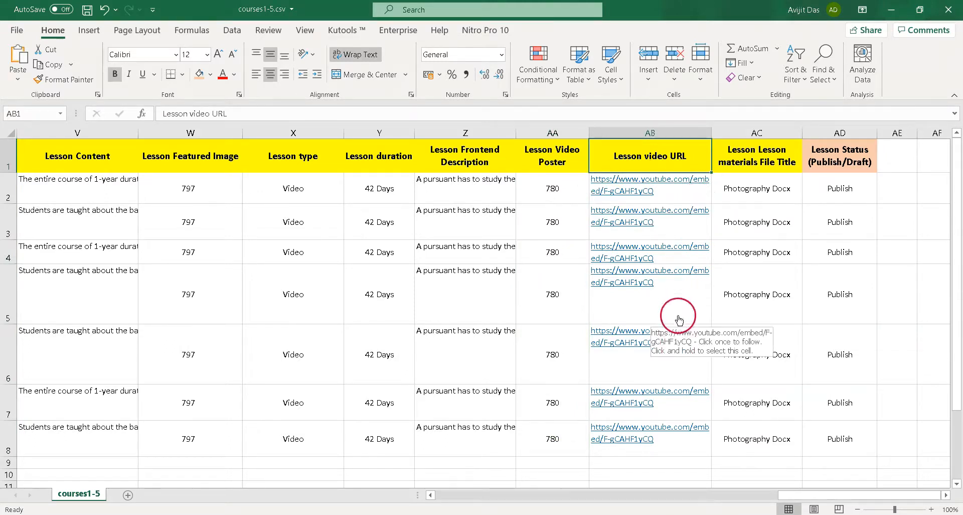
click(757, 156)
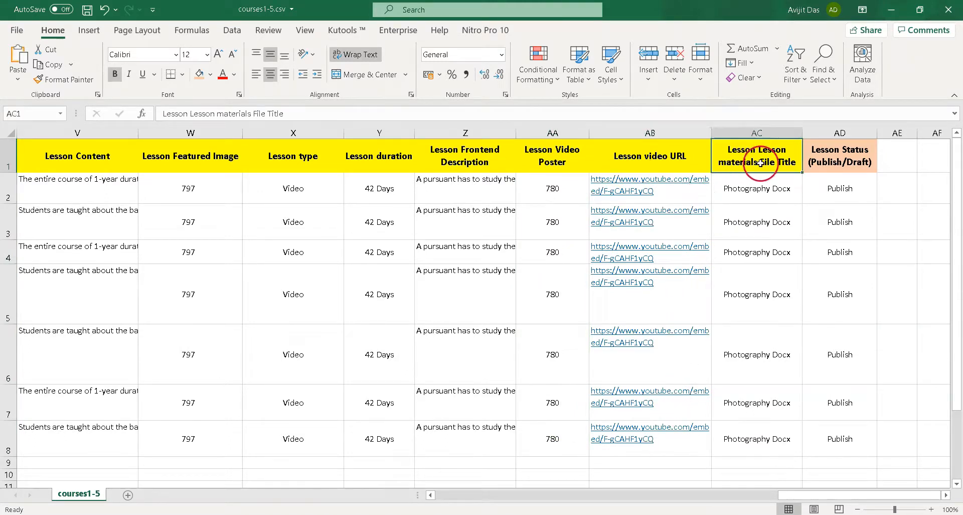
drag(757, 155, 757, 354)
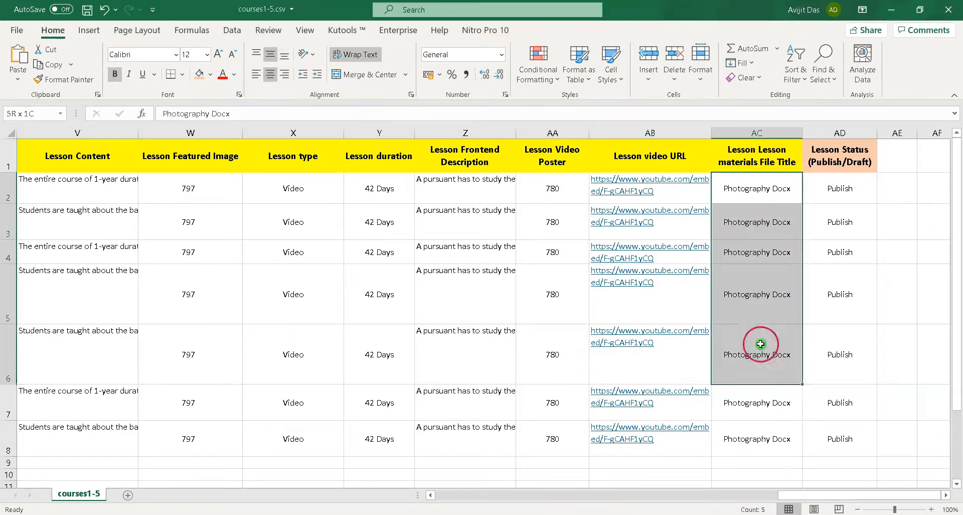
click(840, 161)
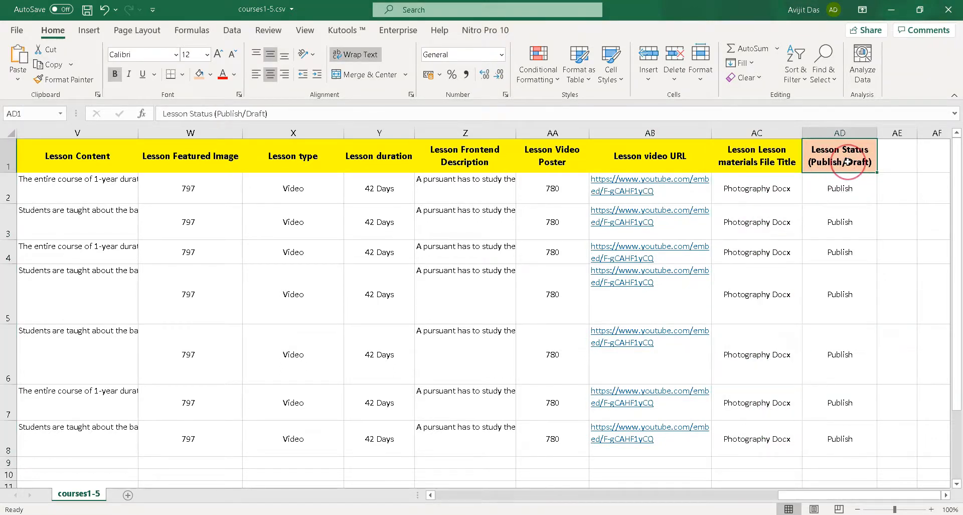
drag(839, 188, 839, 354)
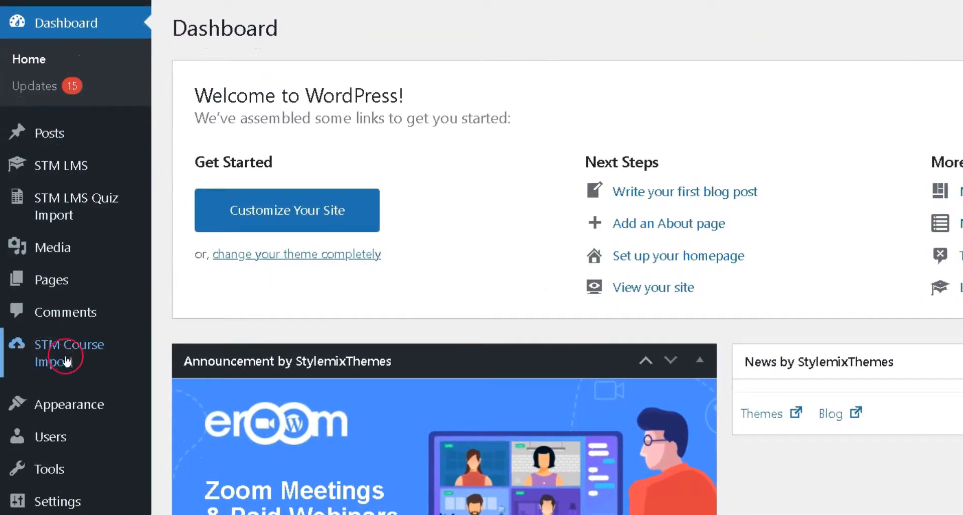
Step: Upload PhotographyCourse.csv through the STM Course Import page
click(70, 351)
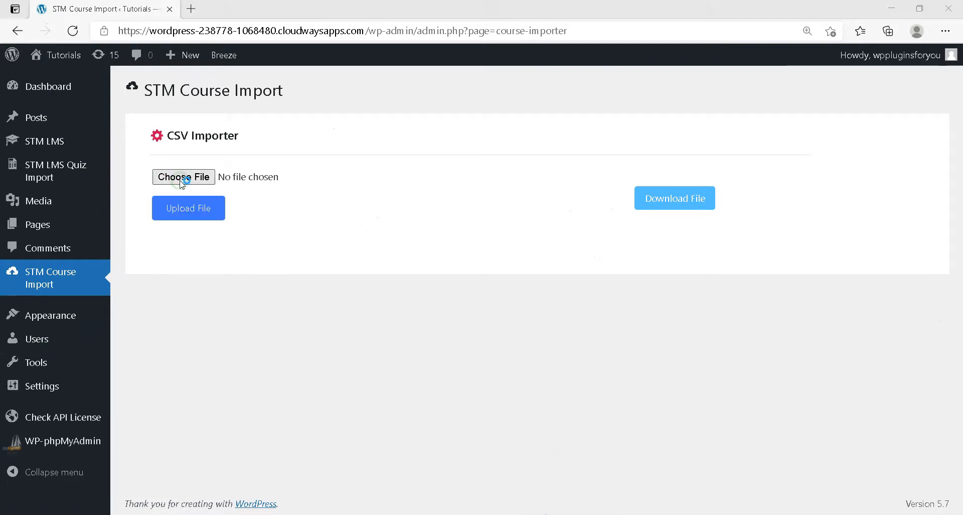
click(183, 177)
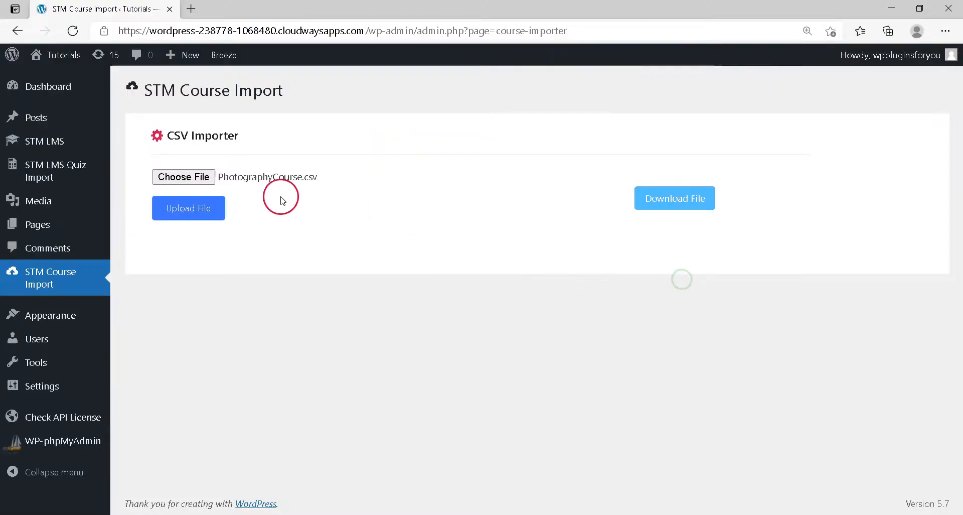
click(188, 208)
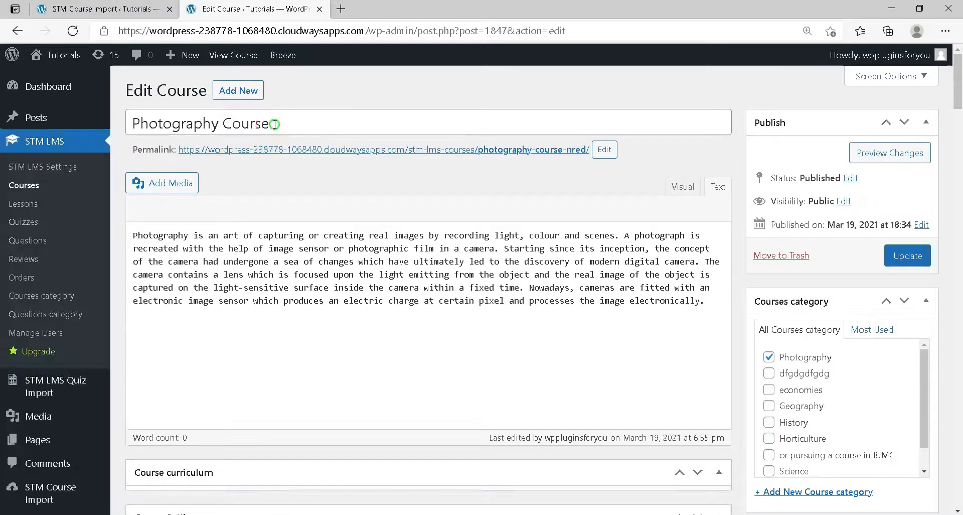
scroll(down, 3)
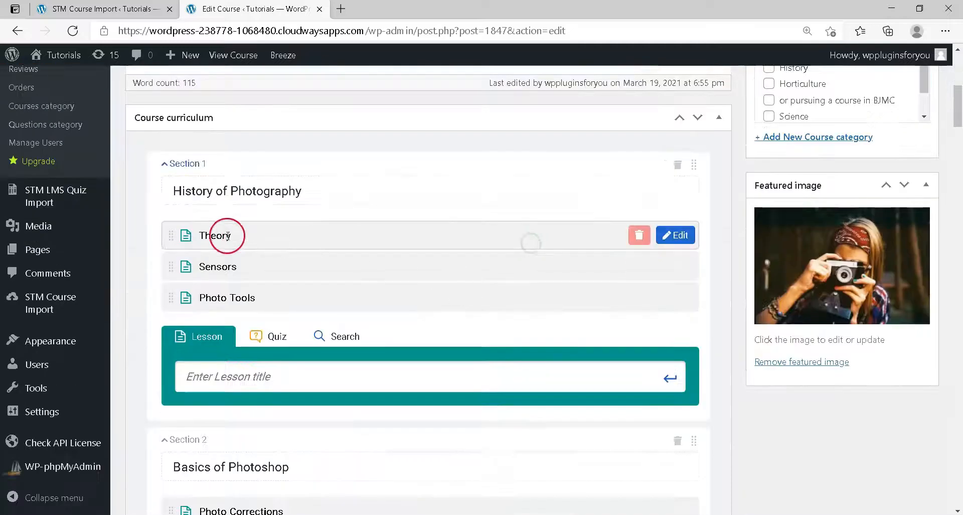
scroll(down, 3)
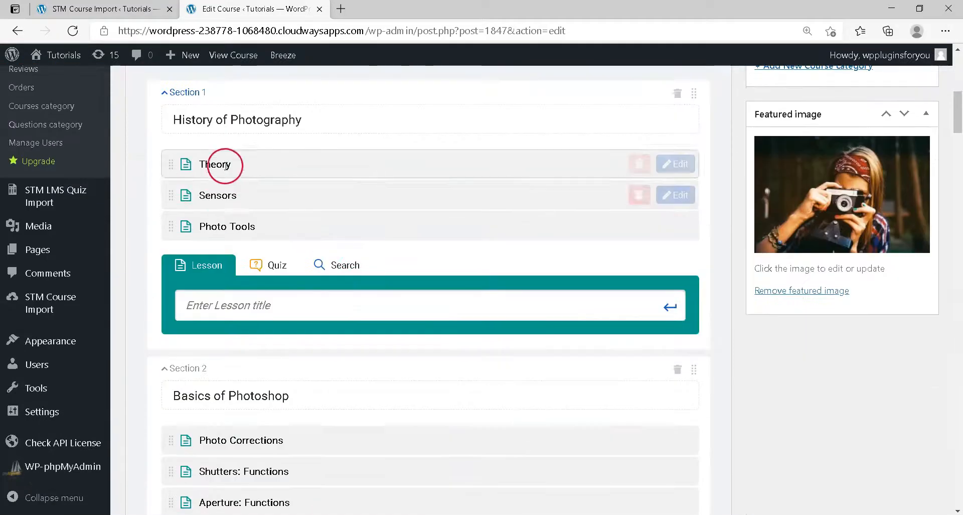
scroll(down, 3)
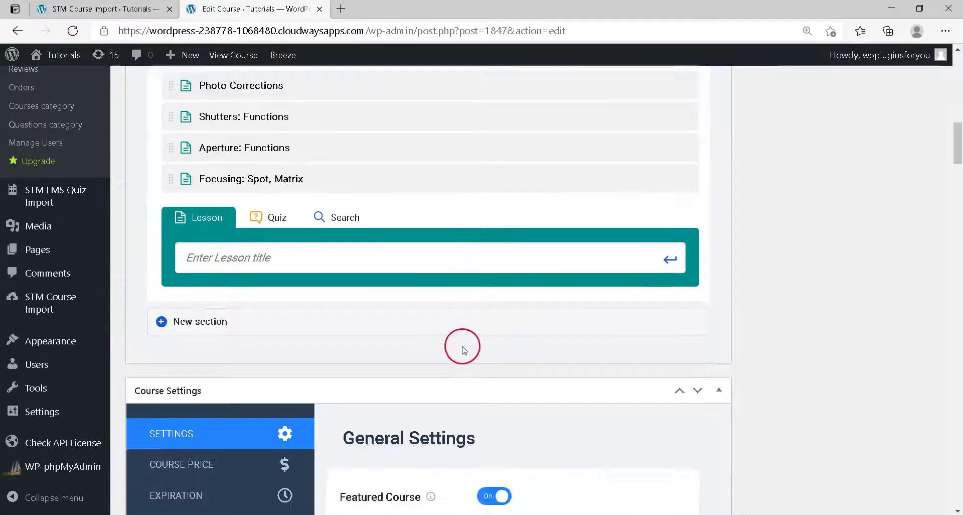
scroll(down, 3)
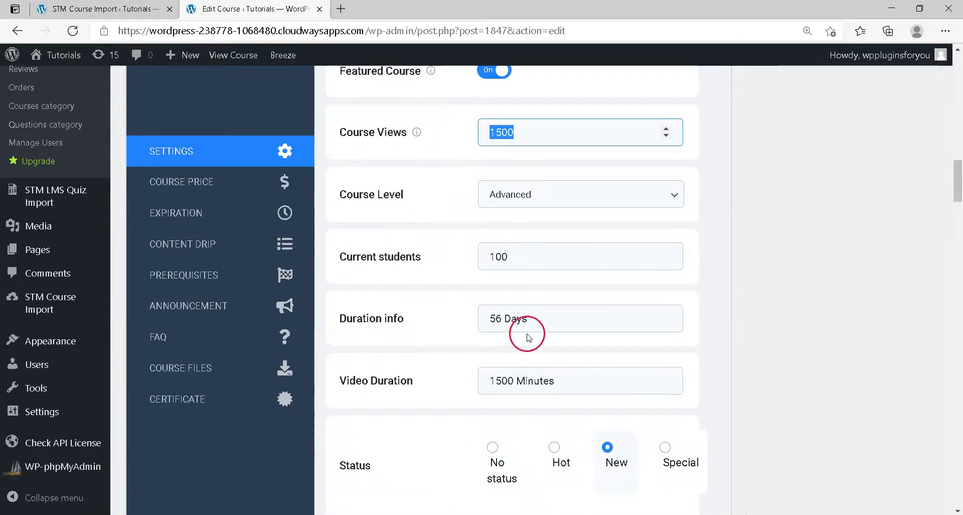
scroll(down, 3)
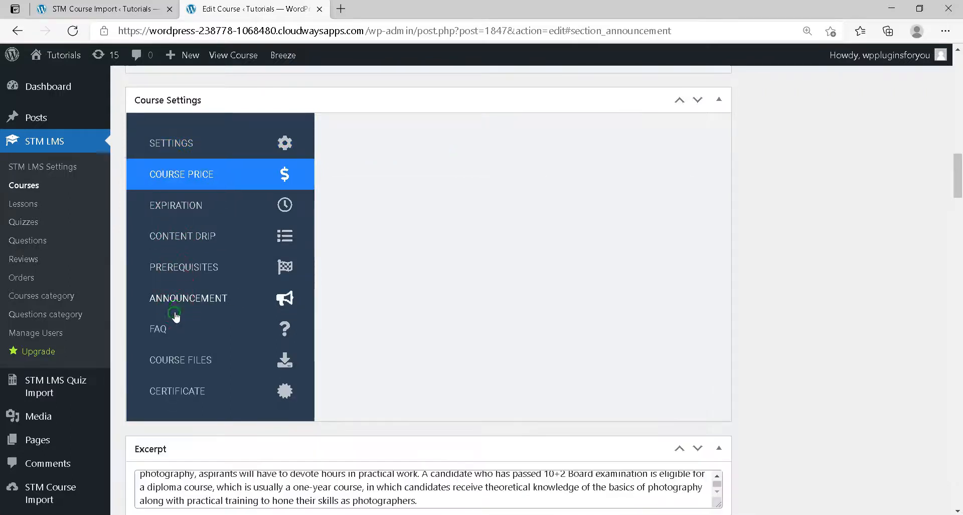
click(157, 329)
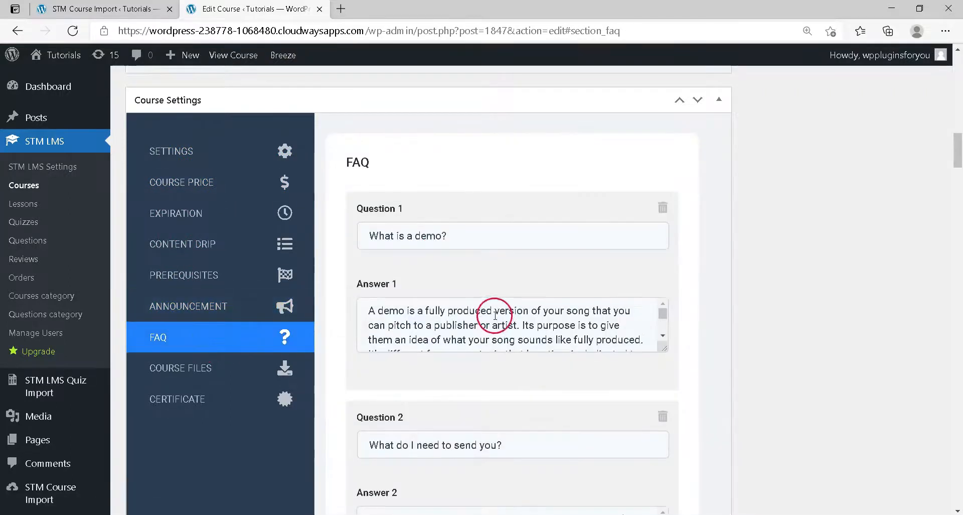
scroll(down, 3)
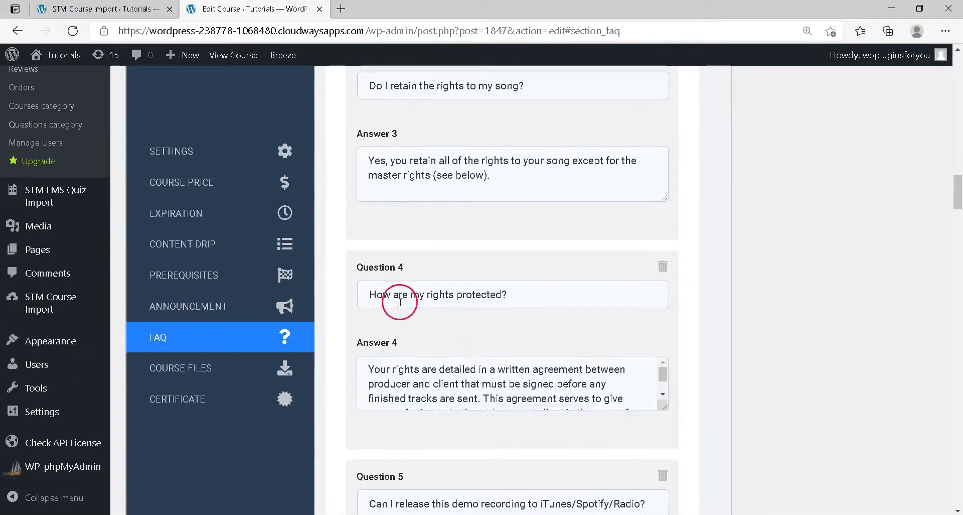
scroll(down, 3)
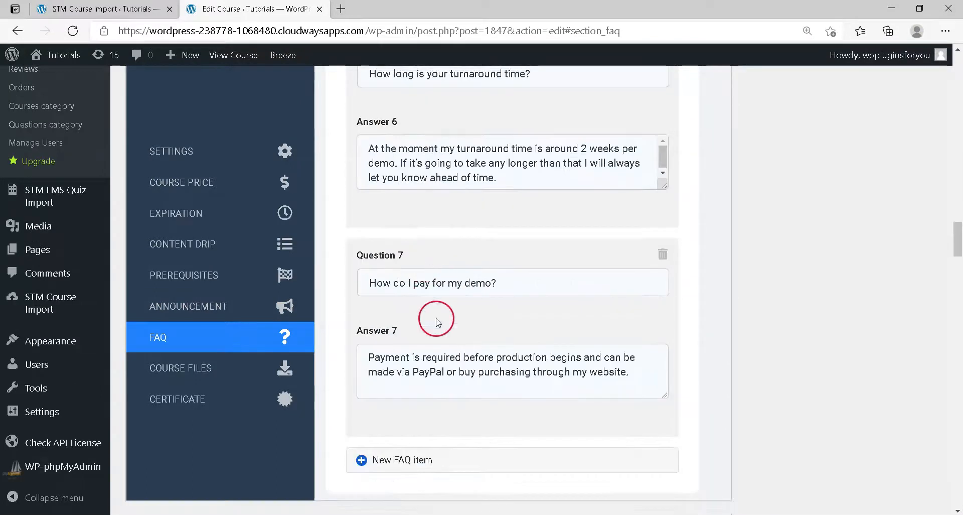
click(179, 390)
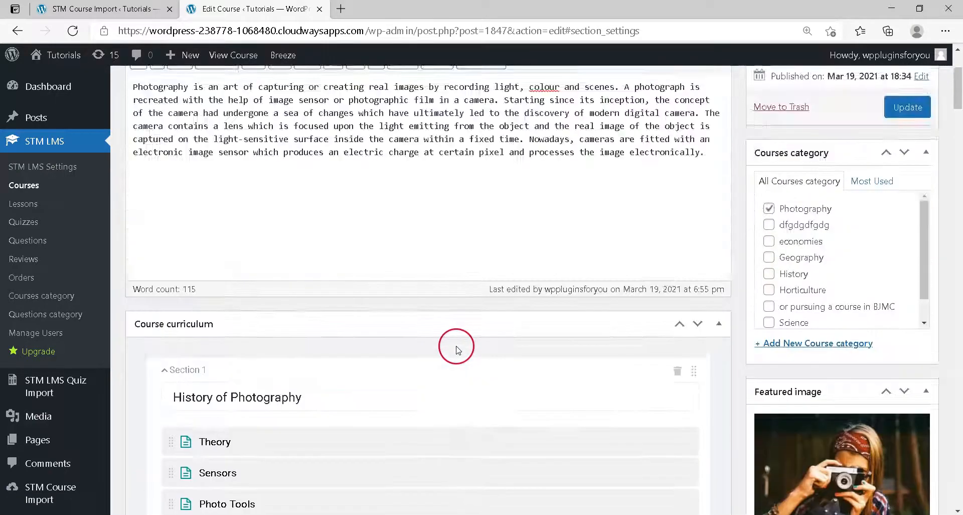
Step: Review the Theory lesson's content, Video type, 42-day duration, description and poster
click(215, 441)
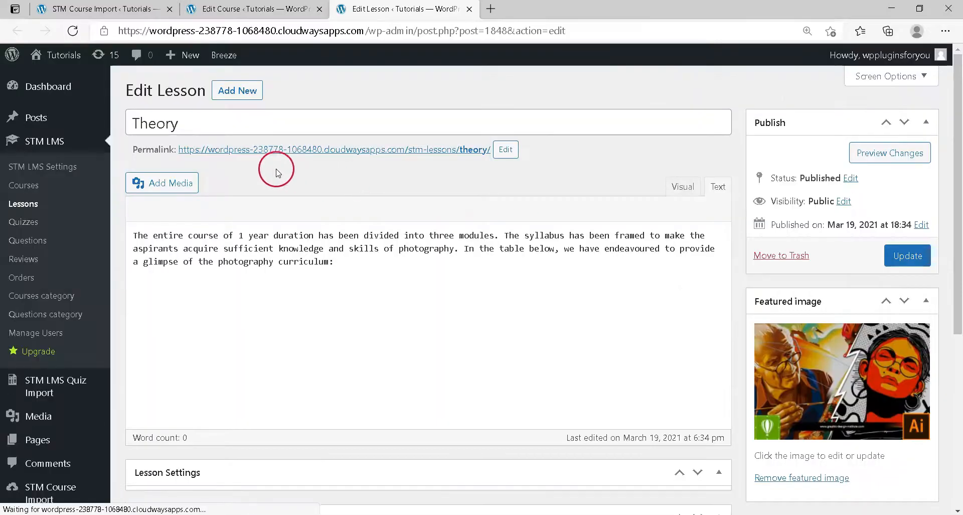
scroll(down, 3)
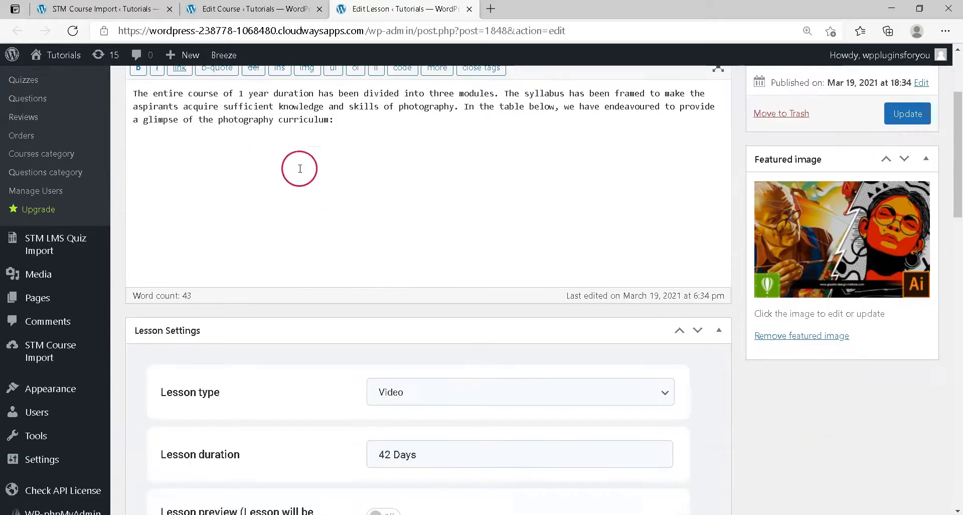
scroll(down, 3)
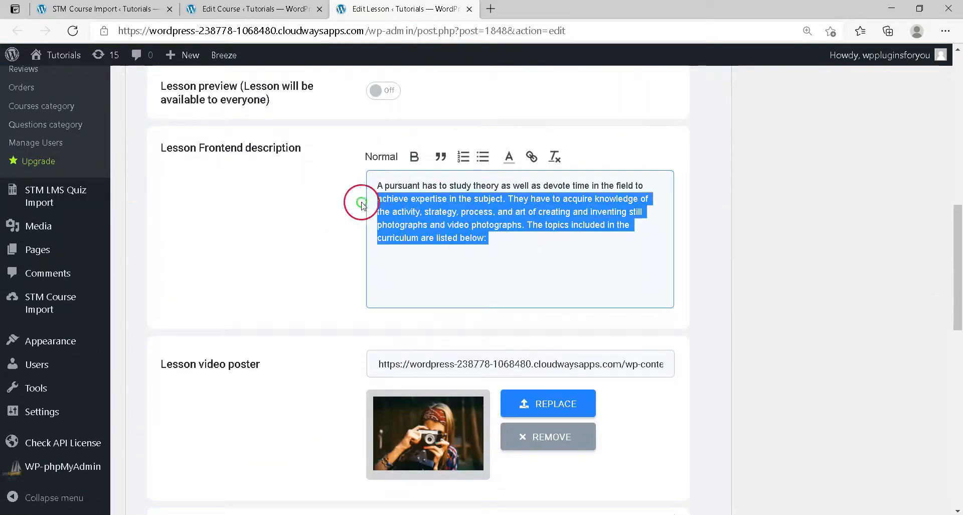
scroll(down, 3)
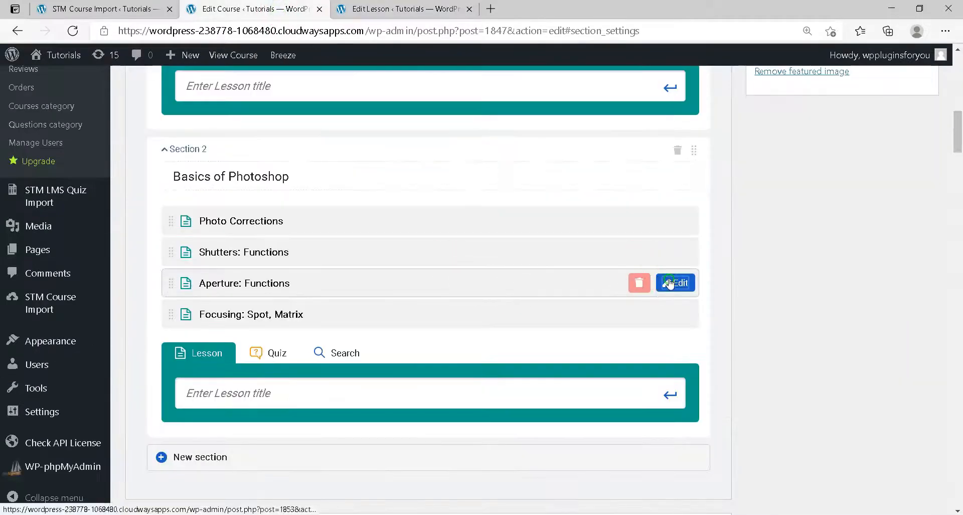
Step: Review the Aperture: Functions lesson's Video type, duration, poster, YouTube URL and Docx material
click(676, 283)
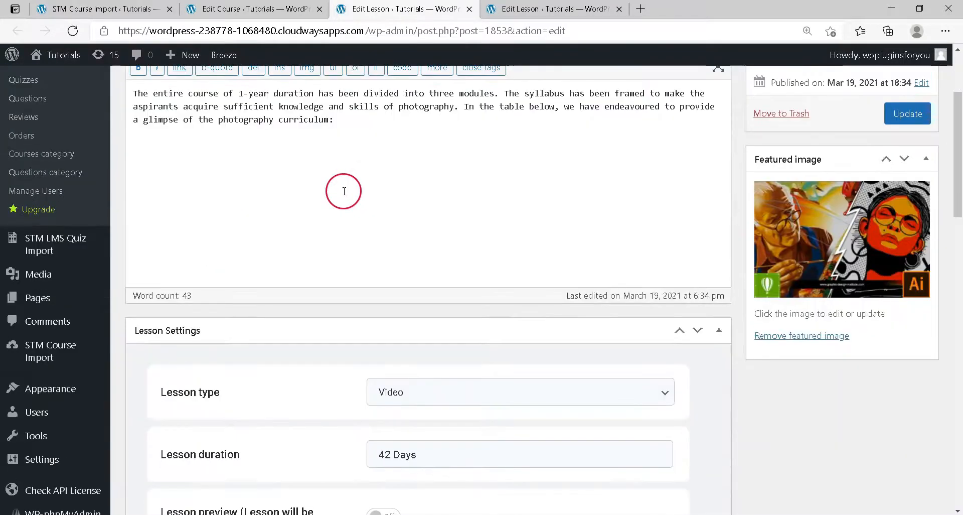
scroll(down, 3)
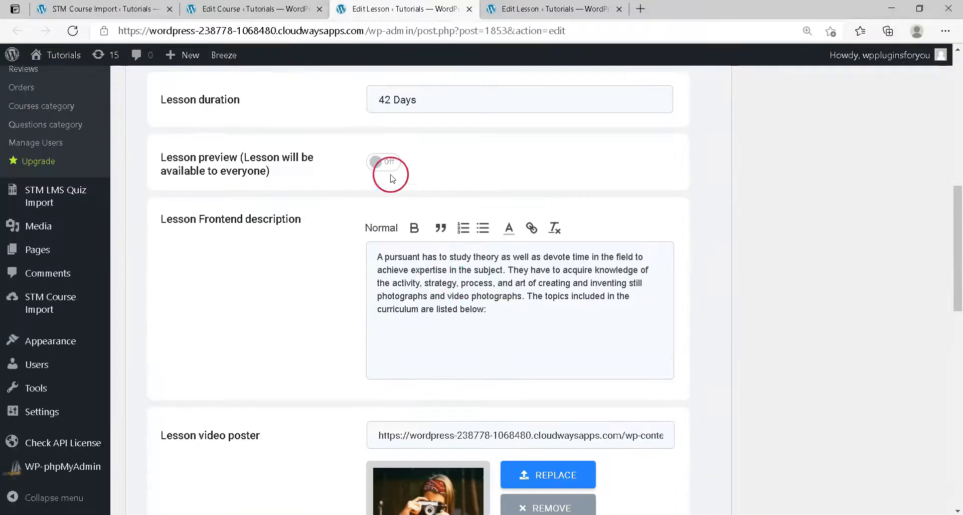
scroll(down, 3)
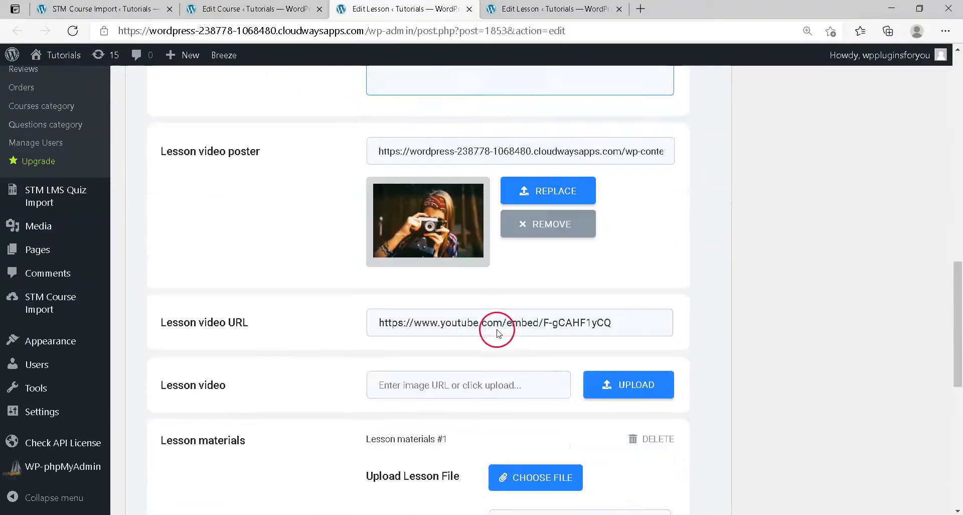
scroll(down, 3)
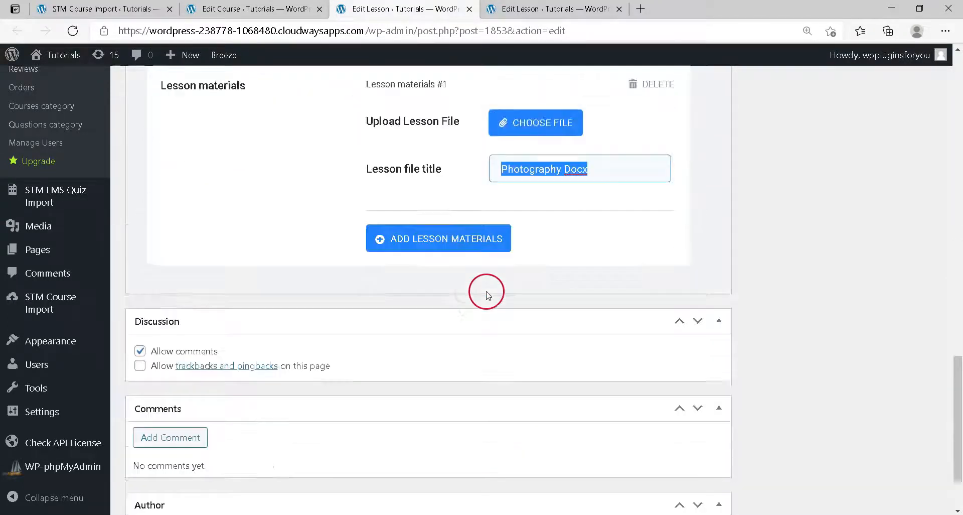
scroll(up, 3)
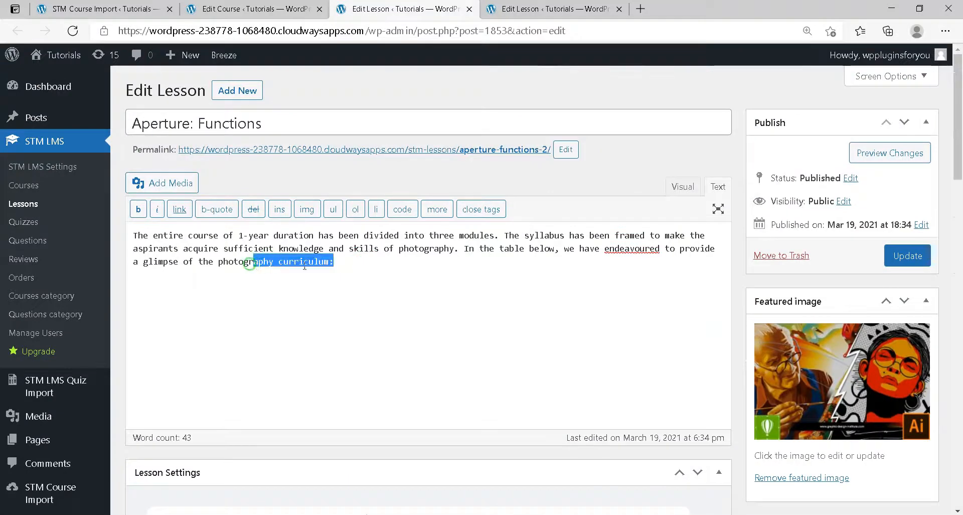